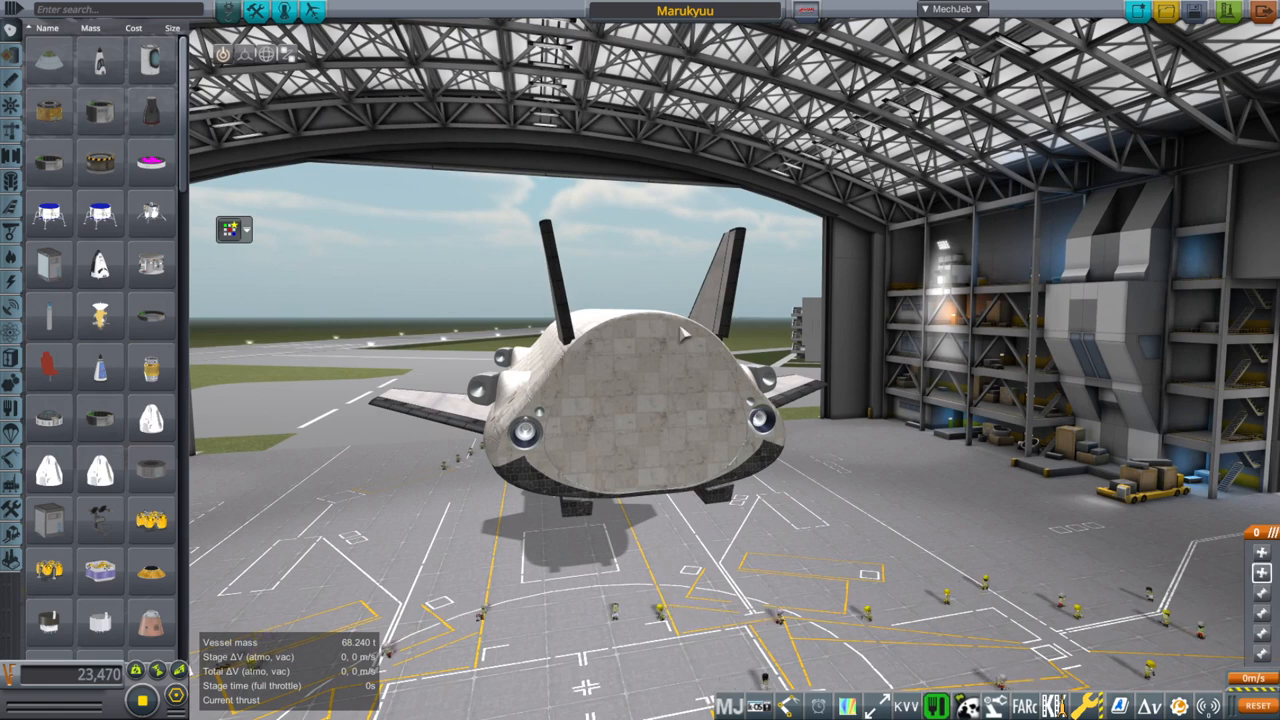
{"action": "mouse_move", "coordinate": [603, 483]}
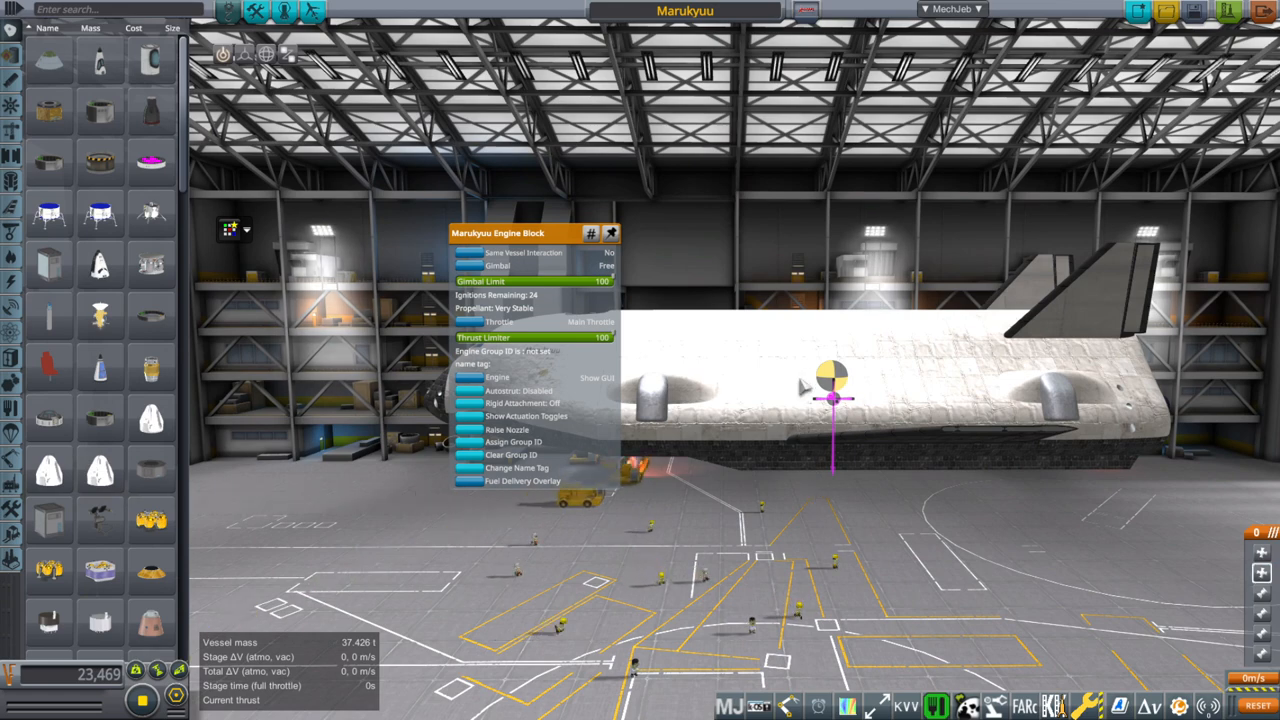
Step: Show the lander body's tank contents with Earth delta-V stats, rotating the craft upright
{"action": "left_click", "coordinate": [660, 355]}
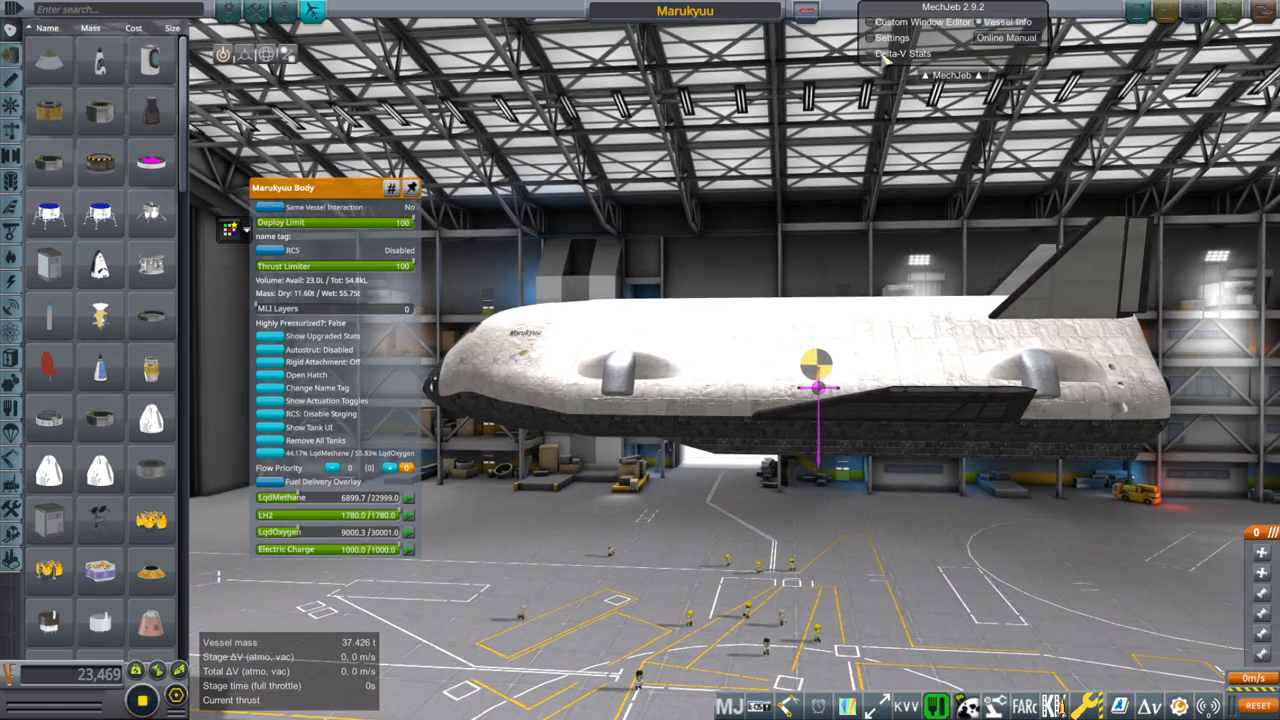
{"action": "left_click", "coordinate": [901, 53]}
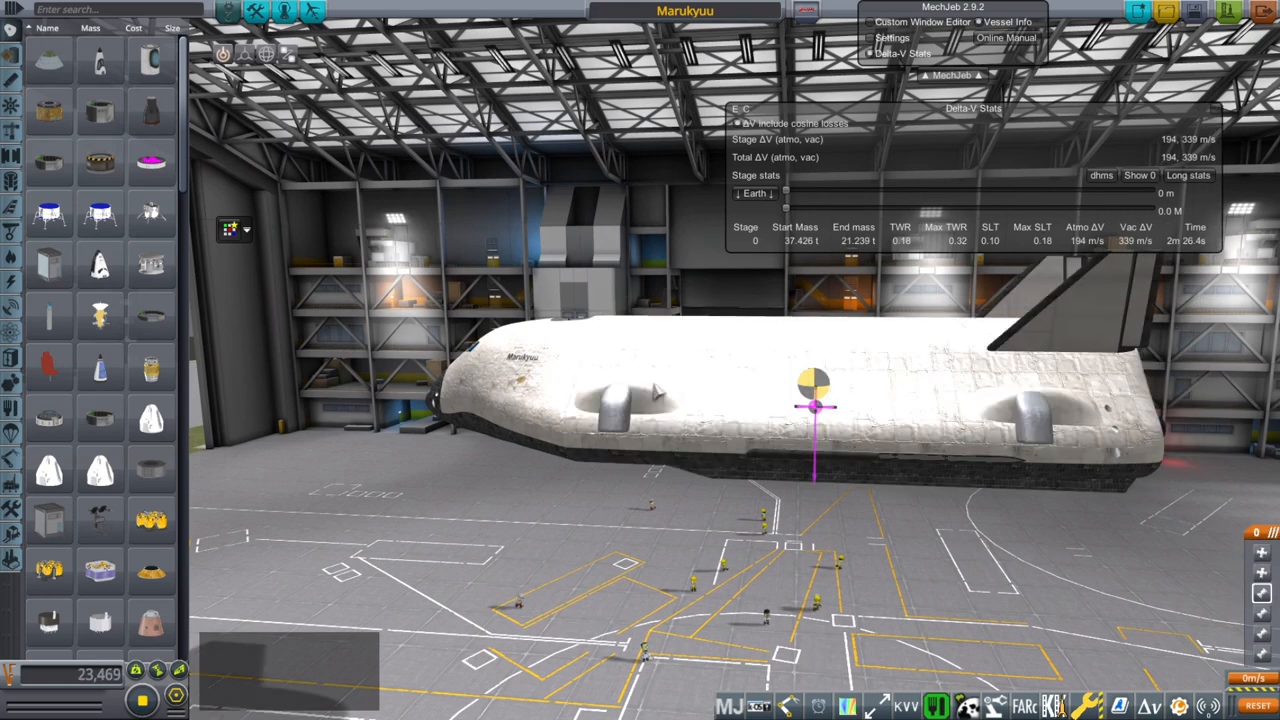
{"action": "left_click_drag", "start_coordinate": [815, 405], "coordinate": [680, 320]}
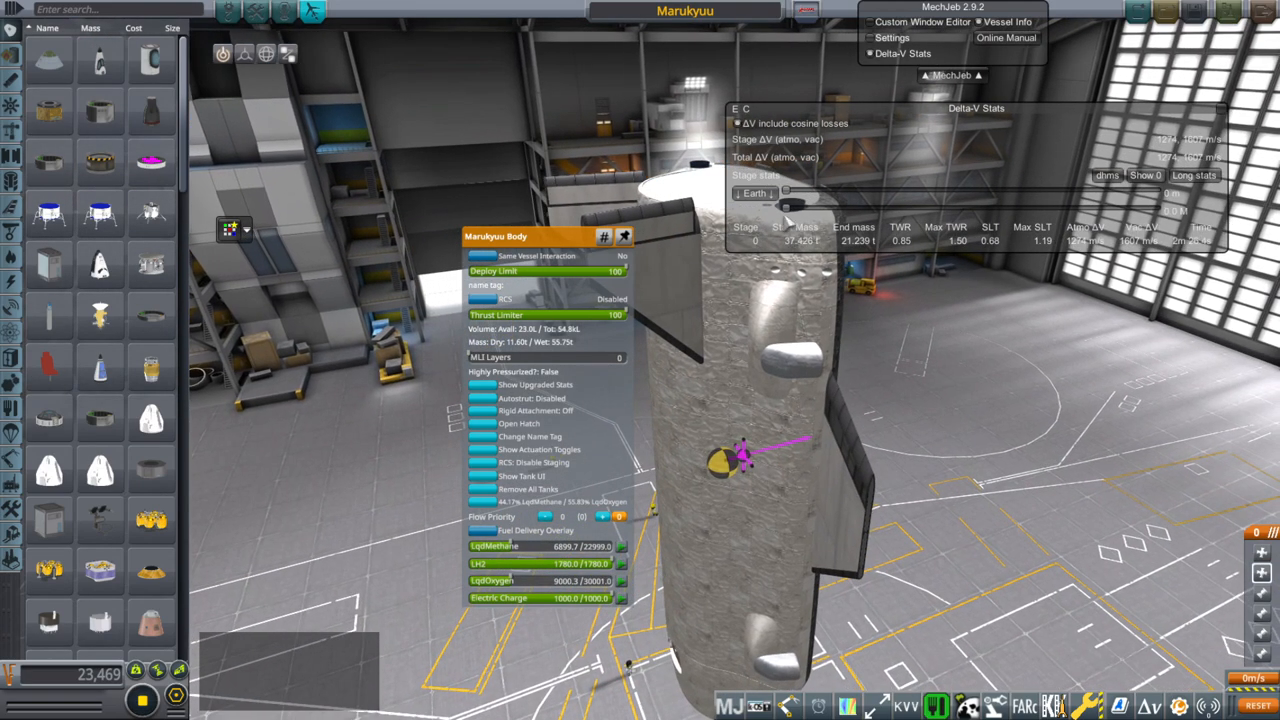
Step: Switch the delta-V body to Mars and adjust the body's tanks to 68.24 t (~678 m/s)
{"action": "left_click", "coordinate": [755, 193]}
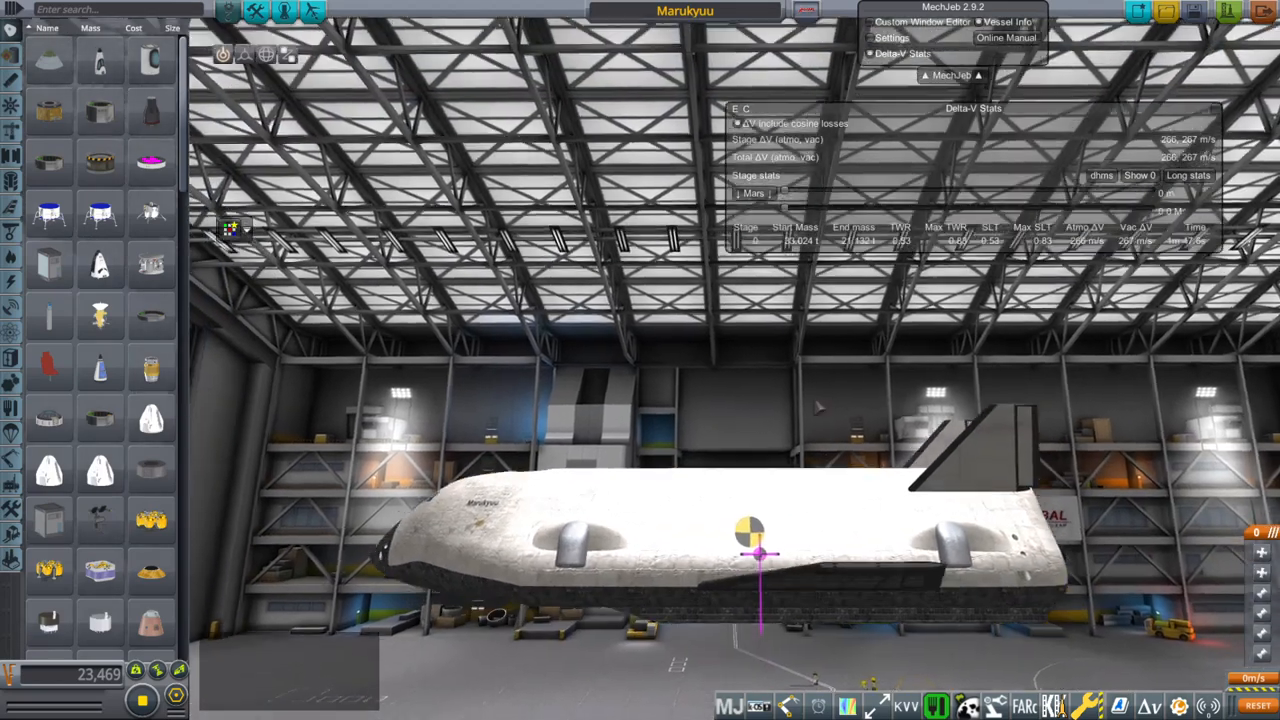
{"action": "right_click", "coordinate": [750, 540]}
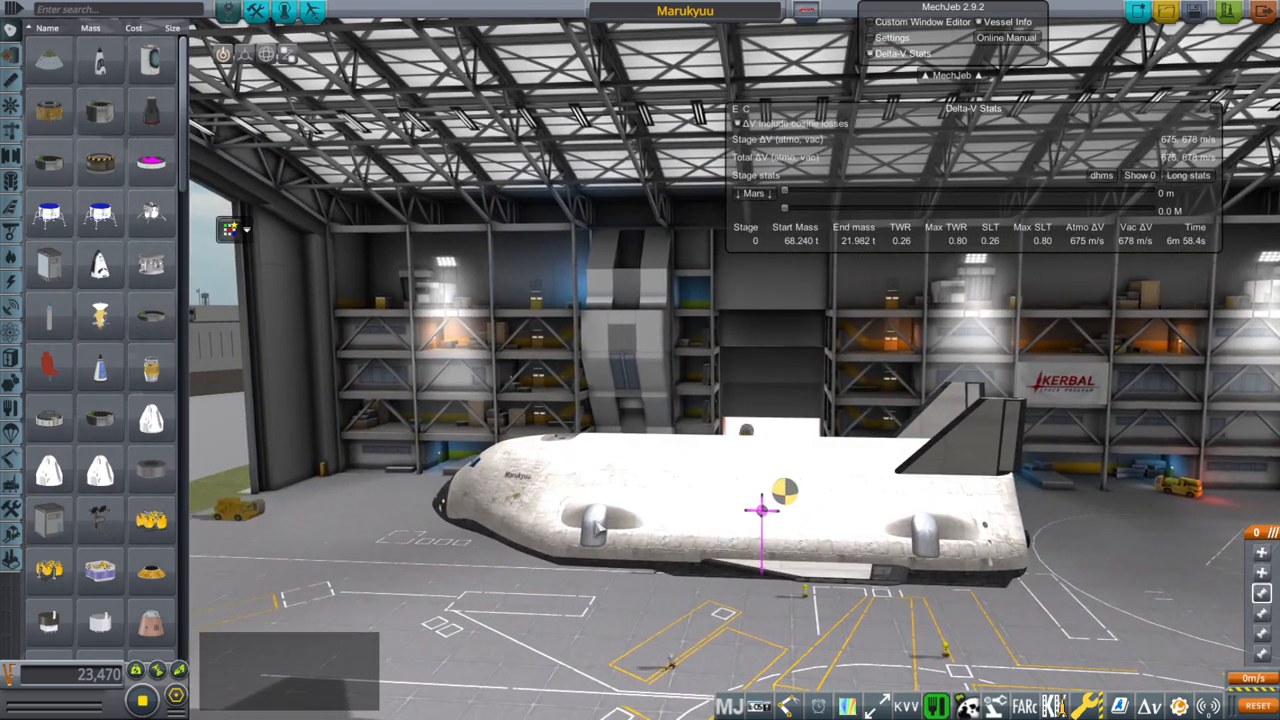
Step: Bring up the Marukyuu Engine Block's settings beside the Mars delta-V stats
{"action": "right_click", "coordinate": [600, 520]}
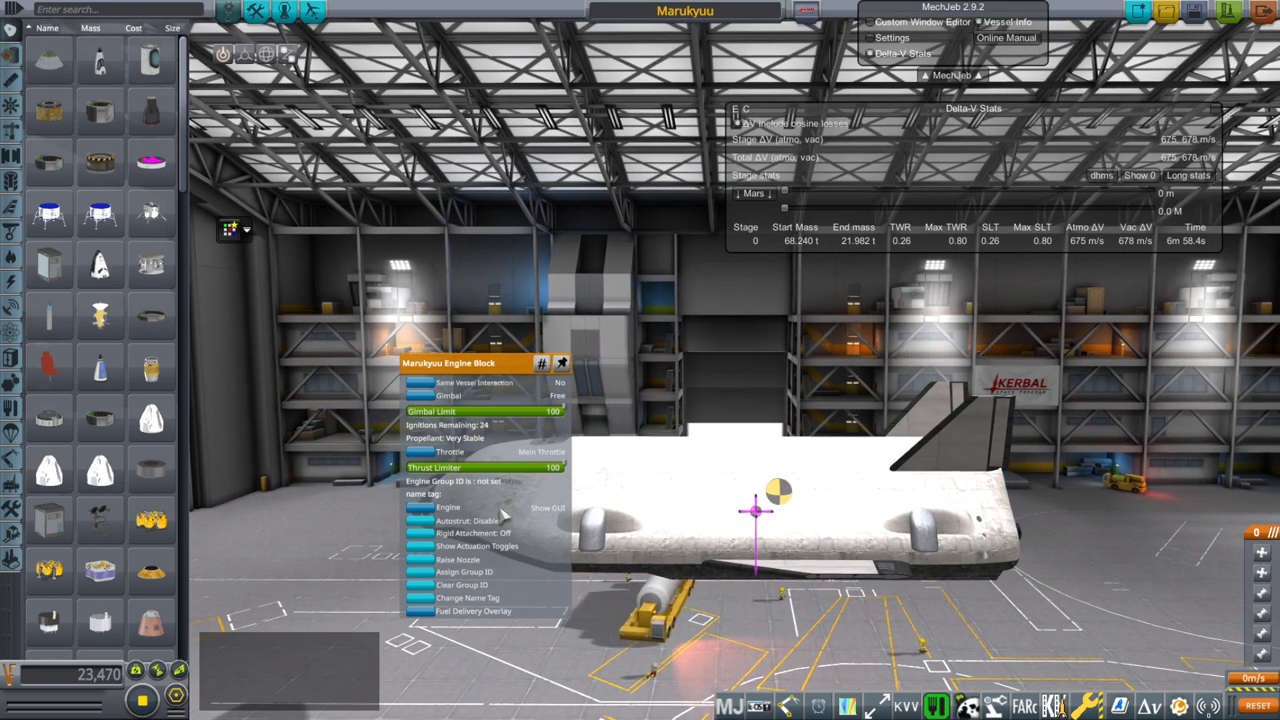
{"action": "mouse_move", "coordinate": [807, 302]}
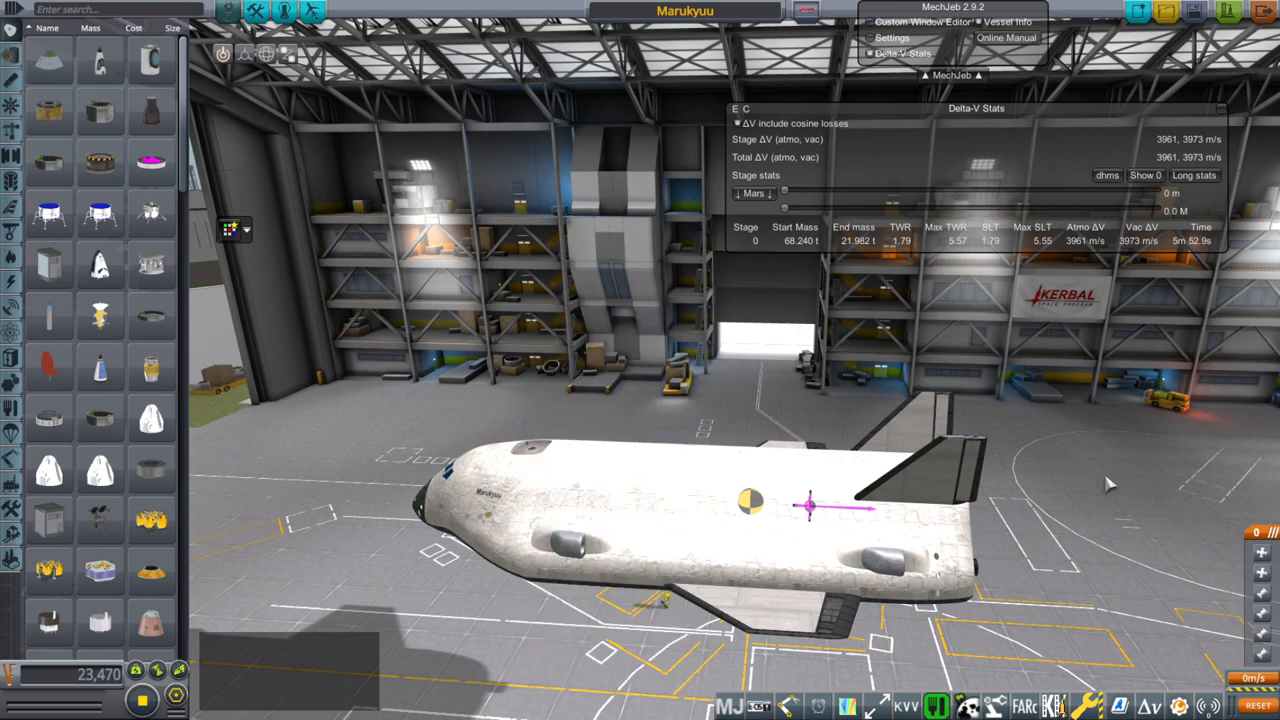
{"action": "mouse_move", "coordinate": [1125, 255]}
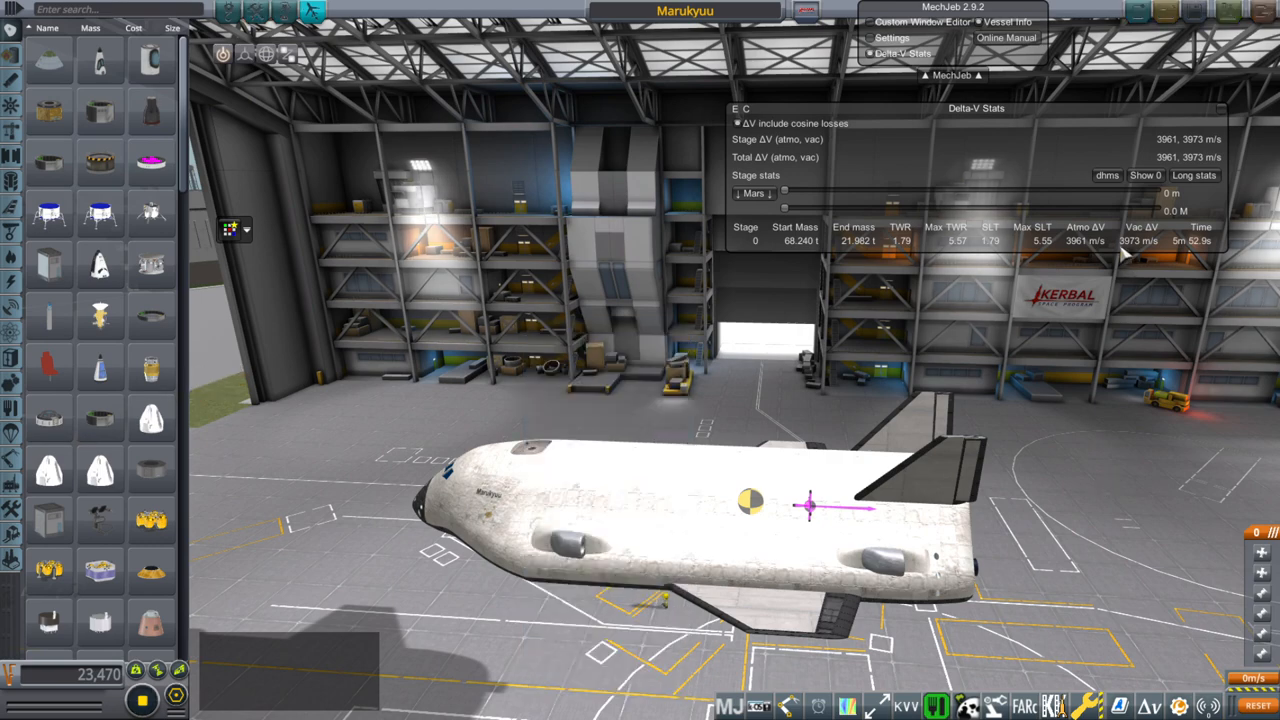
{"action": "mouse_move", "coordinate": [1150, 255]}
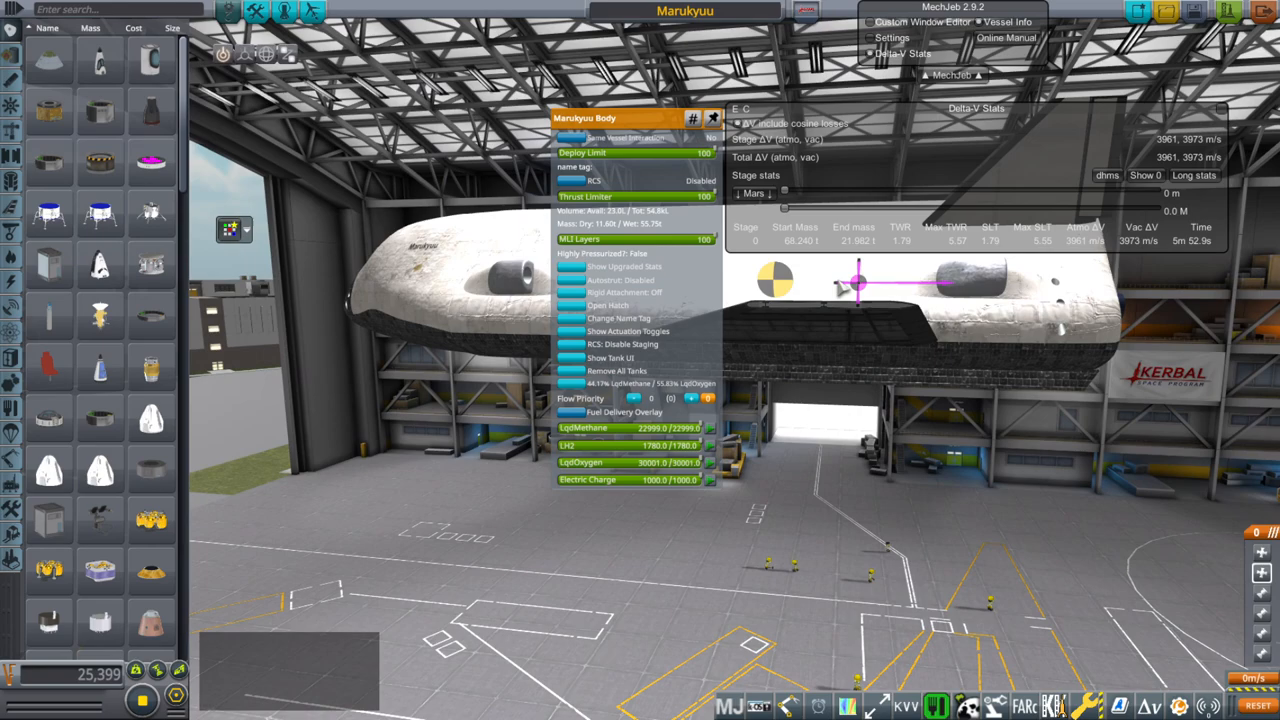
Step: Show Mars delta-V stats in the hangar, holding at about 3,961/3,973 m/s with tanks full
{"action": "left_click", "coordinate": [712, 118]}
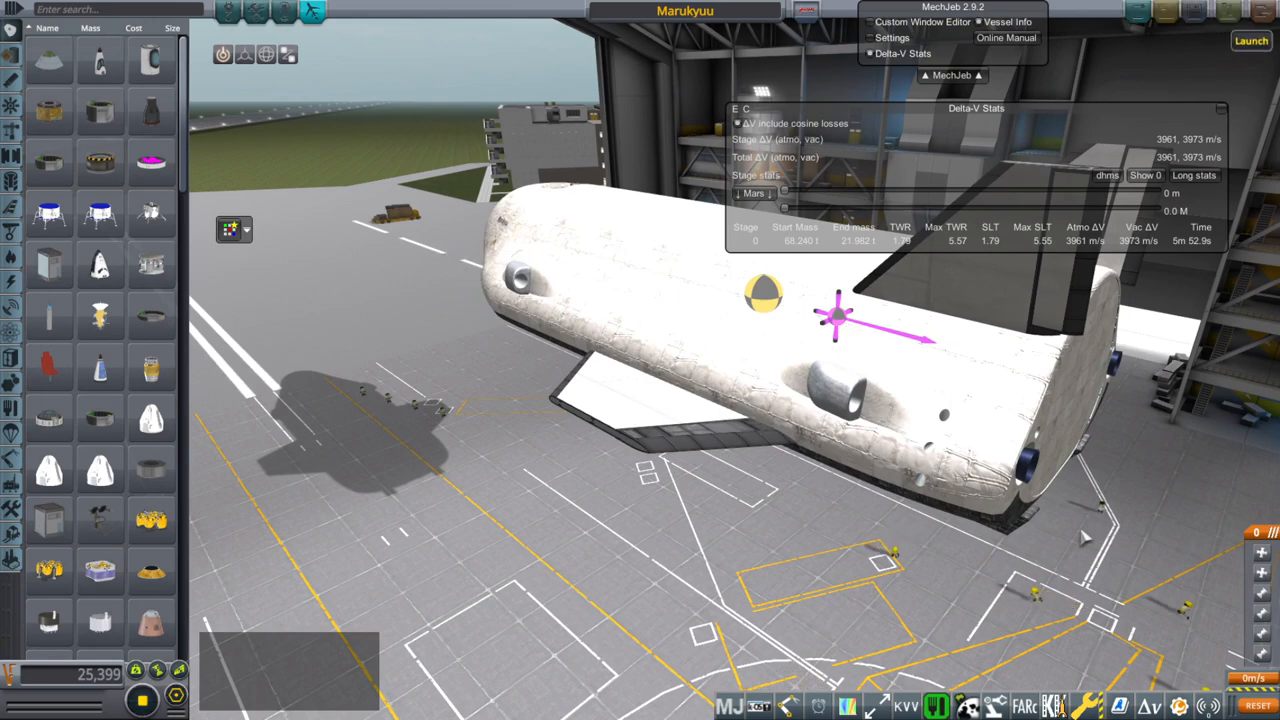
Step: Roll the Marukyuu onto the runway, let it tip over, then pause the flight
{"action": "left_click", "coordinate": [1249, 40]}
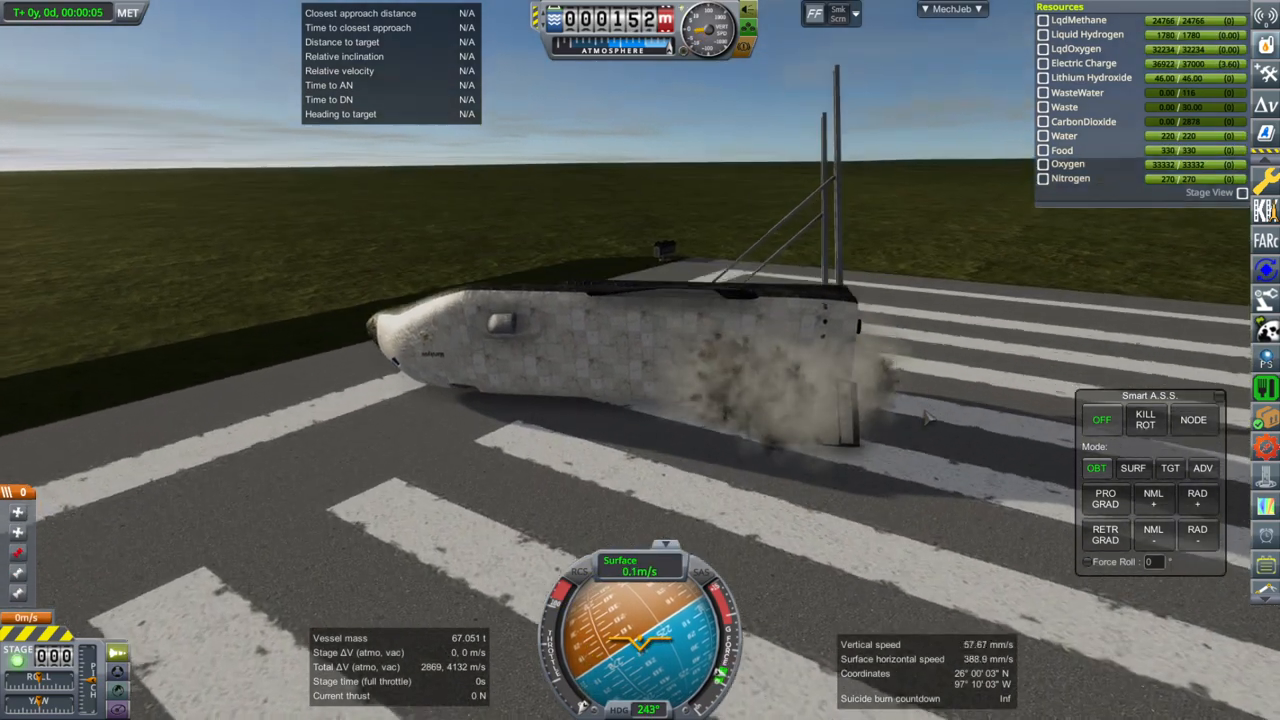
{"action": "key", "text": "Escape"}
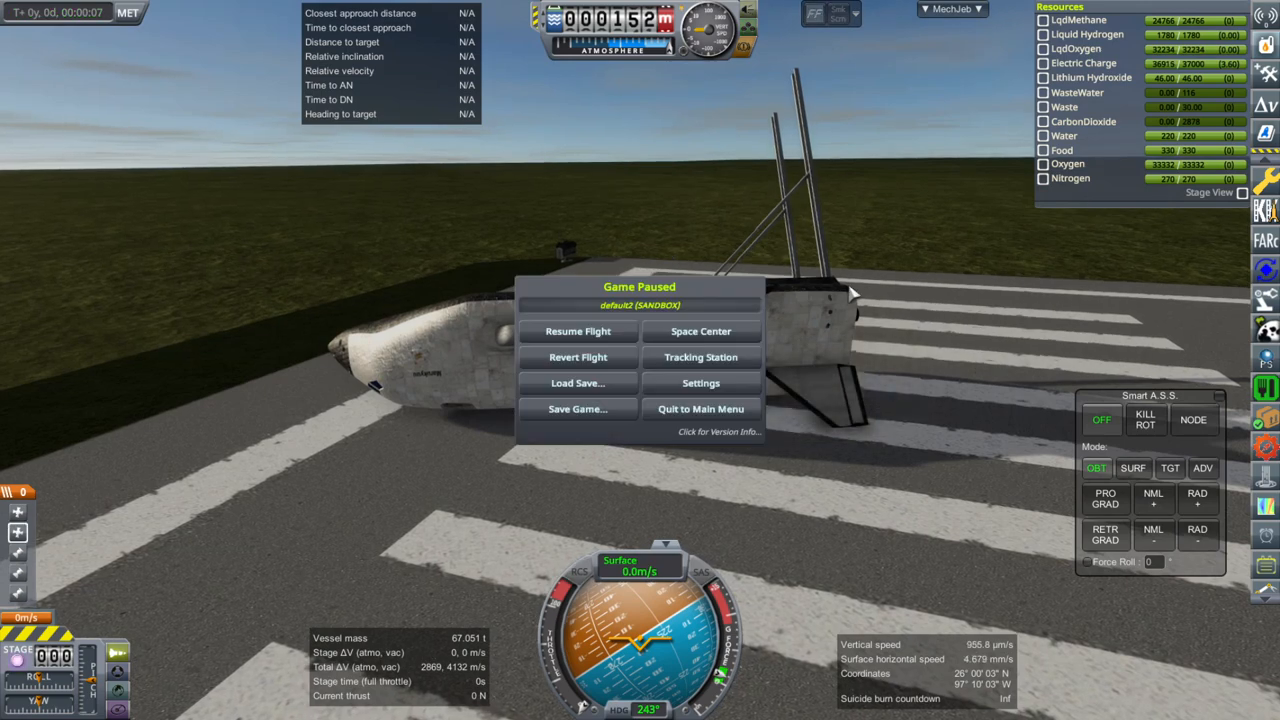
Step: Revert to a fresh runway flight at 68.24 t and bring up the cheats menu
{"action": "left_click", "coordinate": [578, 357]}
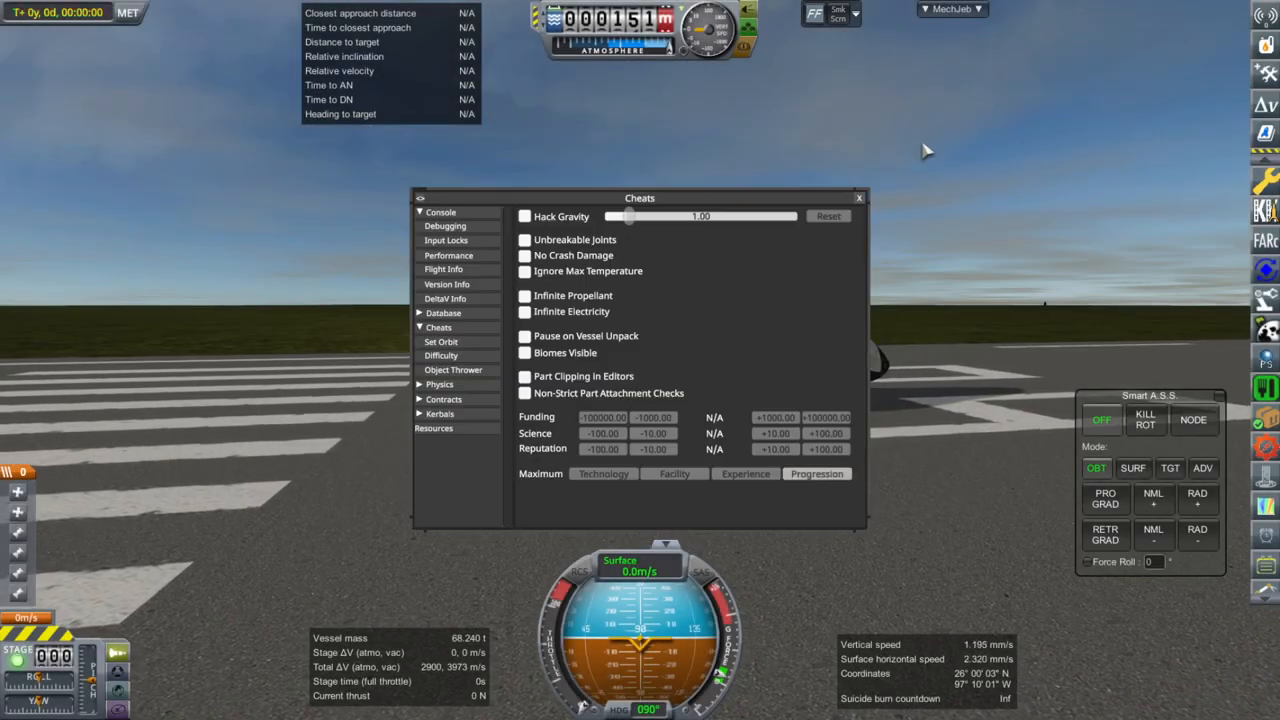
{"action": "left_click", "coordinate": [858, 197]}
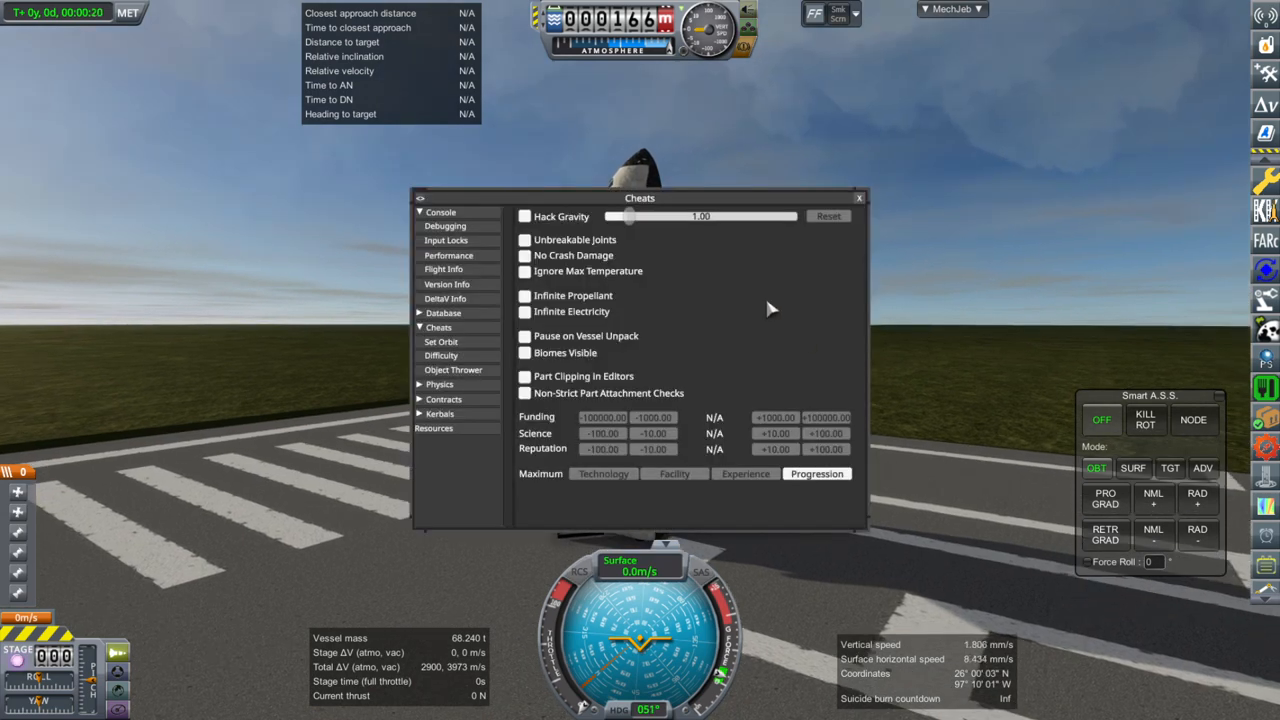
Step: Enable Hack Gravity and lower the multiplier to about 0.40, letting the lander climb
{"action": "left_click", "coordinate": [524, 216]}
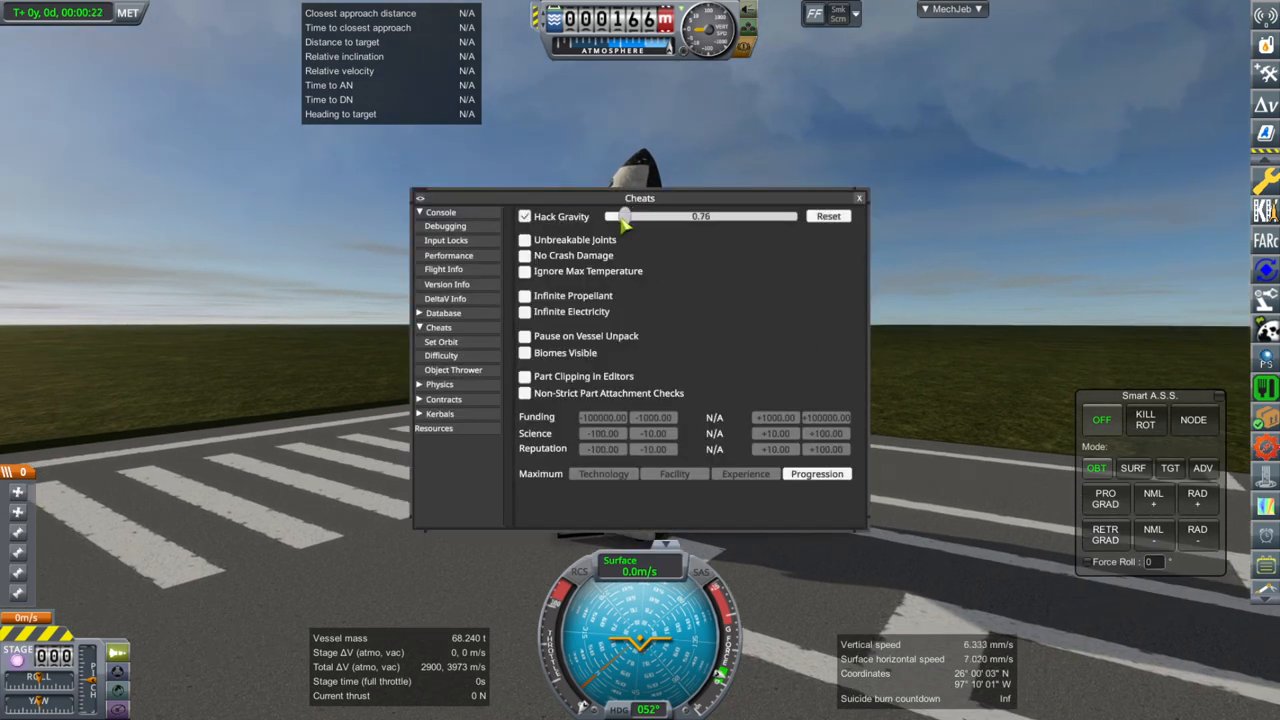
{"action": "left_click_drag", "start_coordinate": [625, 216], "coordinate": [618, 216]}
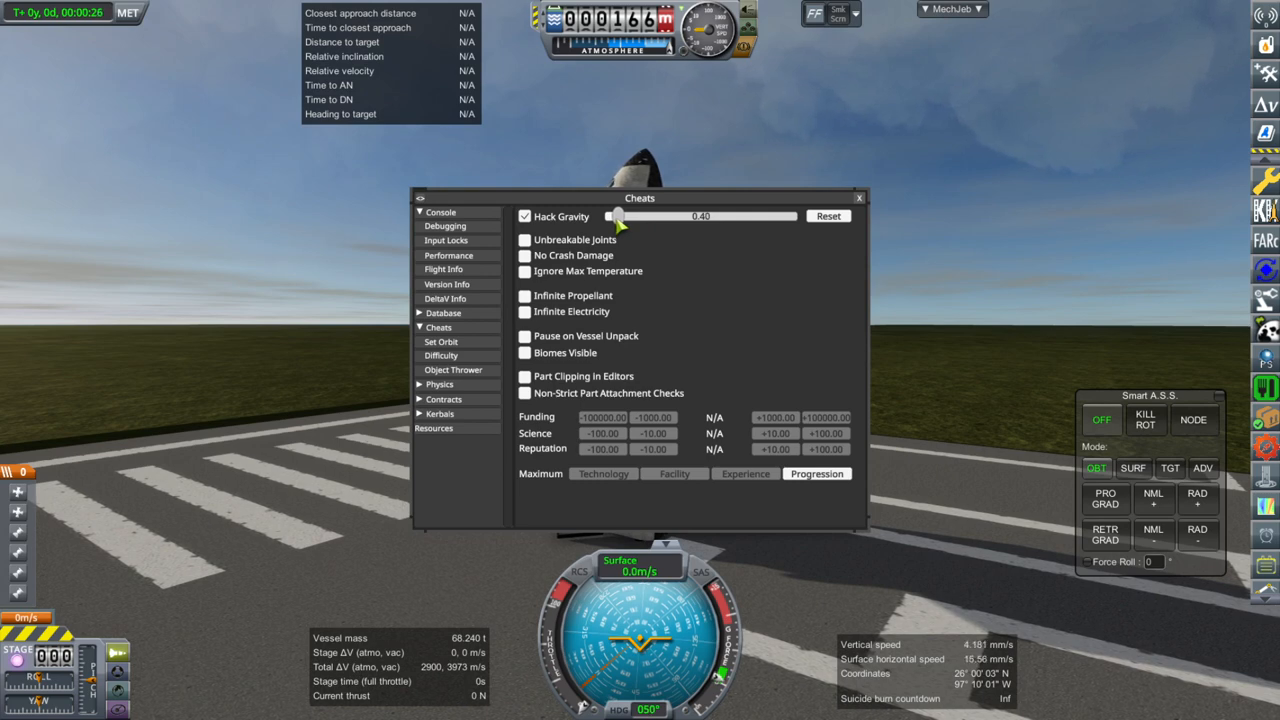
{"action": "left_click_drag", "start_coordinate": [620, 216], "coordinate": [612, 216]}
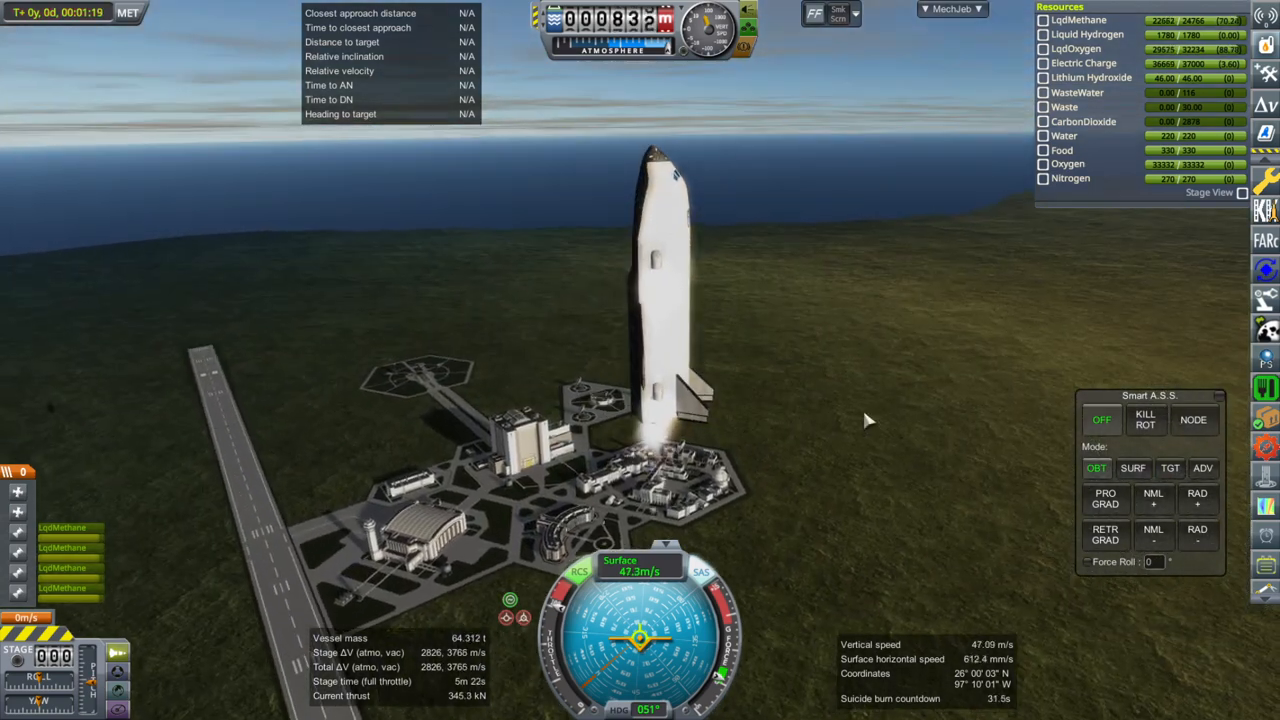
Step: Pause the climb and revert to a runway start with gravity still near 0.36
{"action": "key", "text": "Escape"}
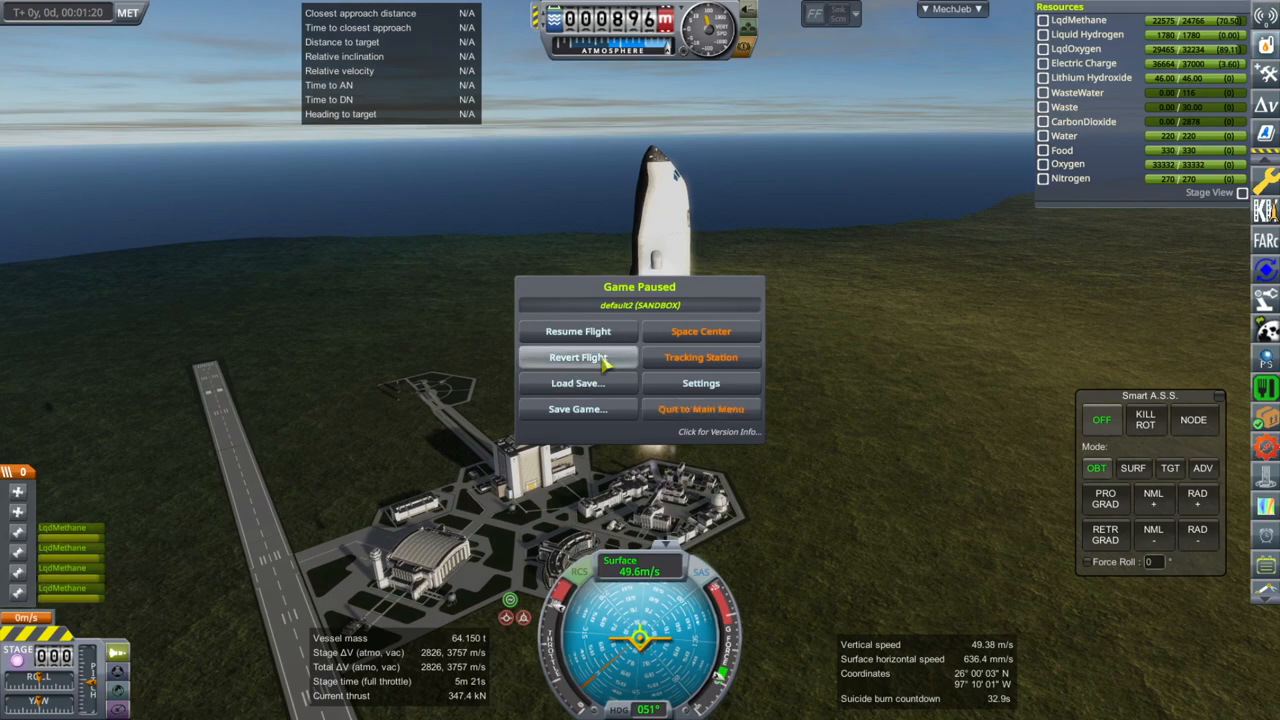
{"action": "left_click", "coordinate": [577, 357]}
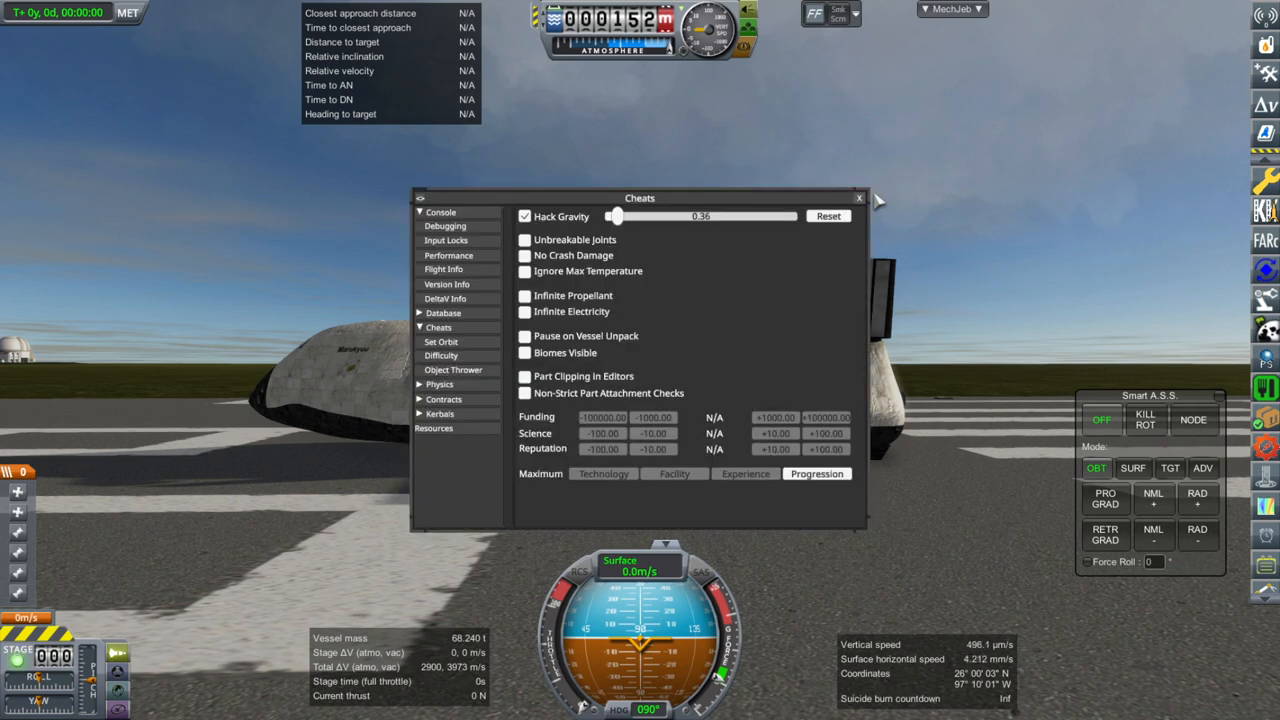
Step: Dismiss the cheats window and drag the skis' Deploy Limit from 85 toward 57, overturning the lander
{"action": "left_click", "coordinate": [858, 197]}
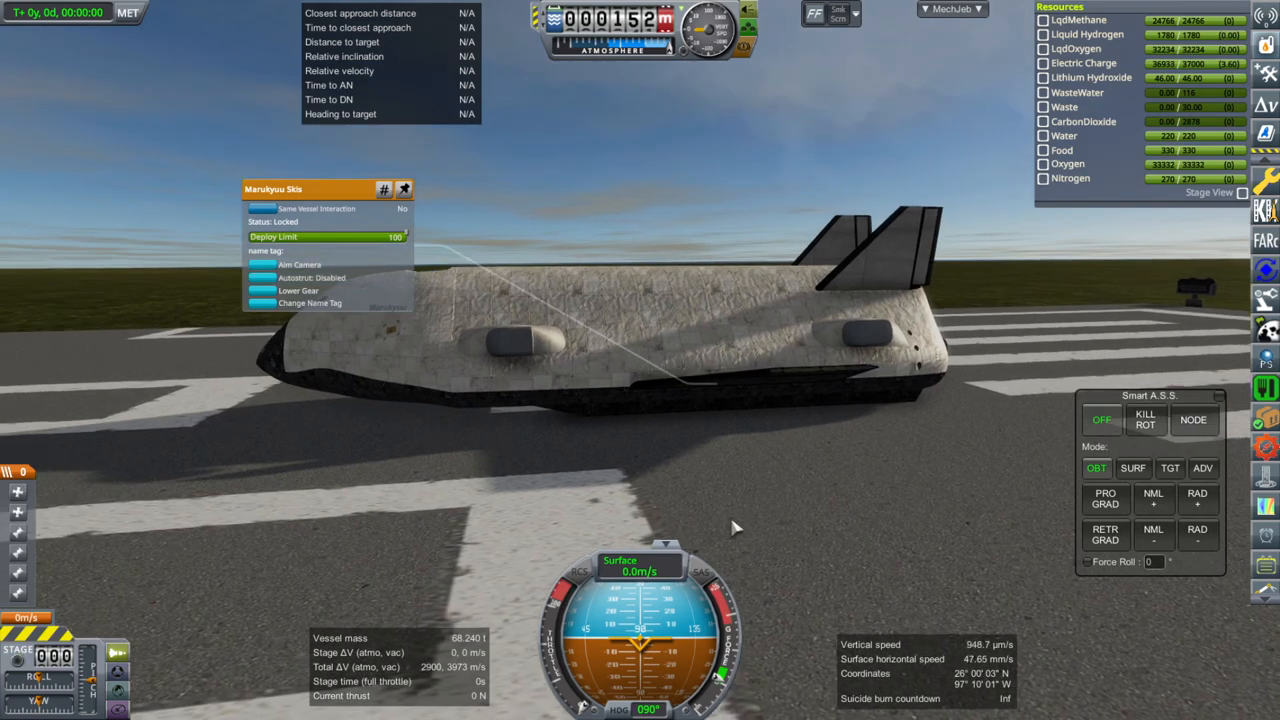
{"action": "mouse_move", "coordinate": [370, 218]}
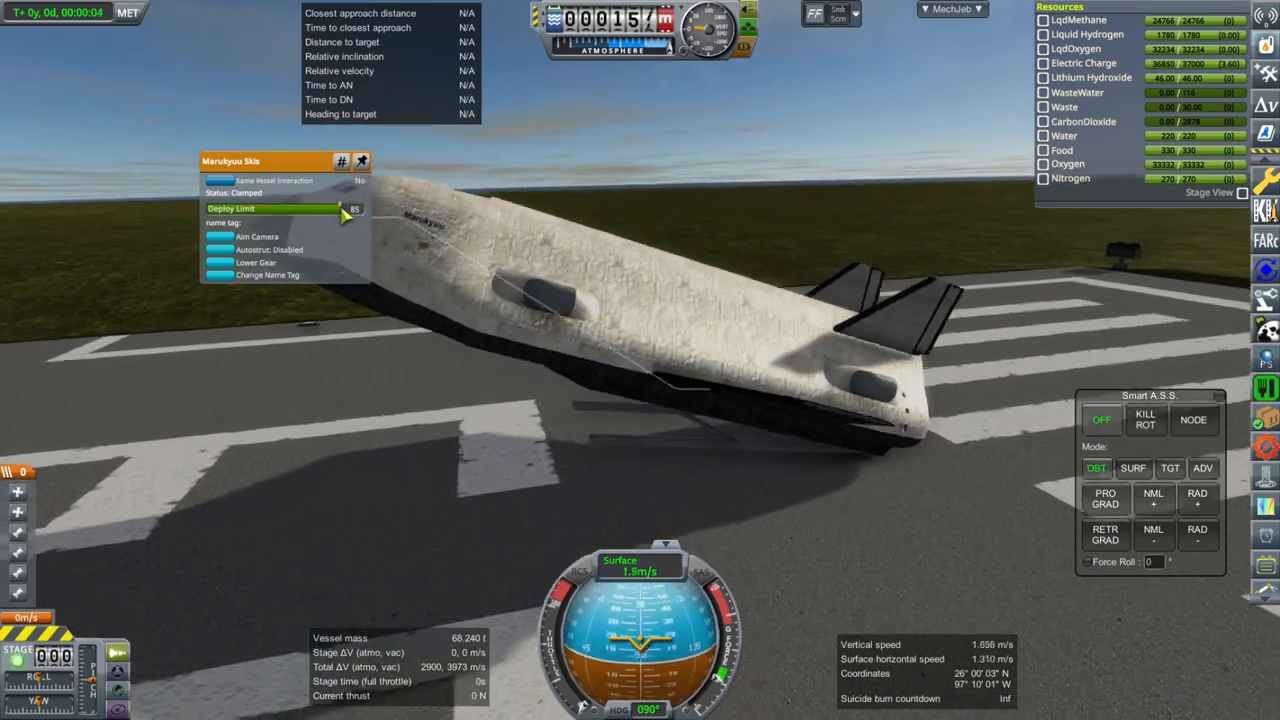
{"action": "left_click_drag", "start_coordinate": [345, 208], "coordinate": [328, 208]}
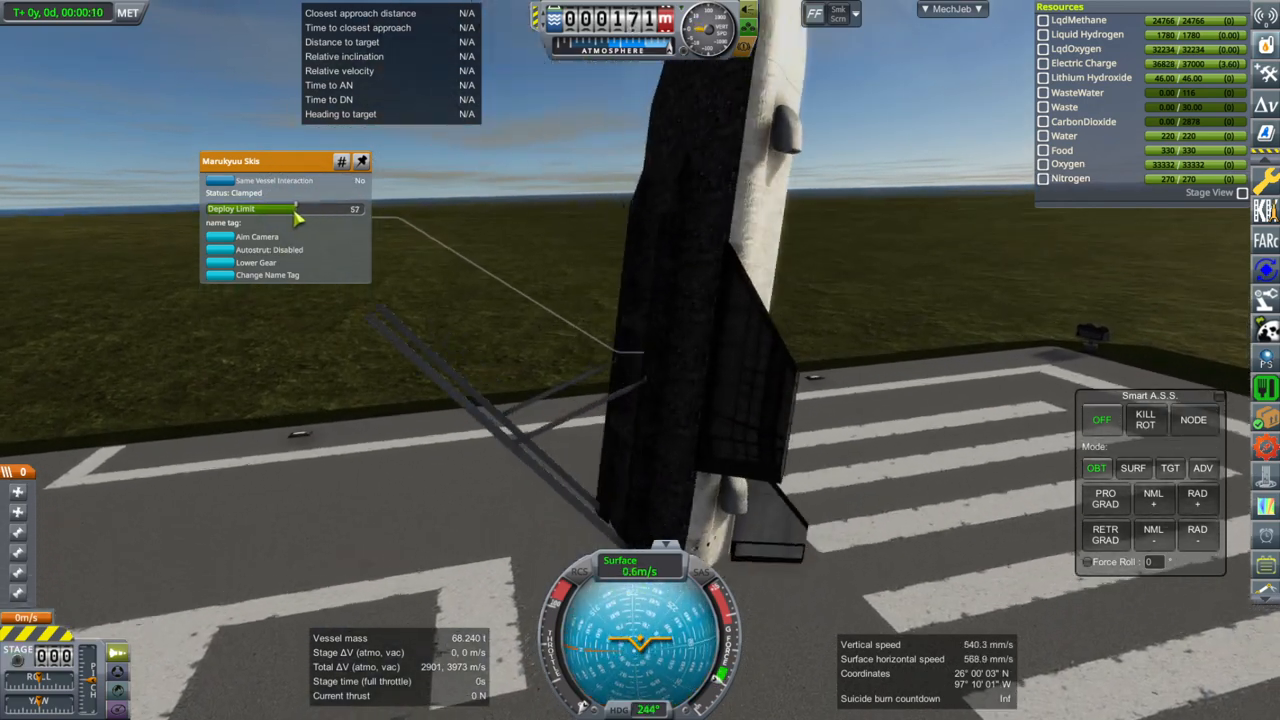
{"action": "left_click_drag", "start_coordinate": [295, 208], "coordinate": [215, 208]}
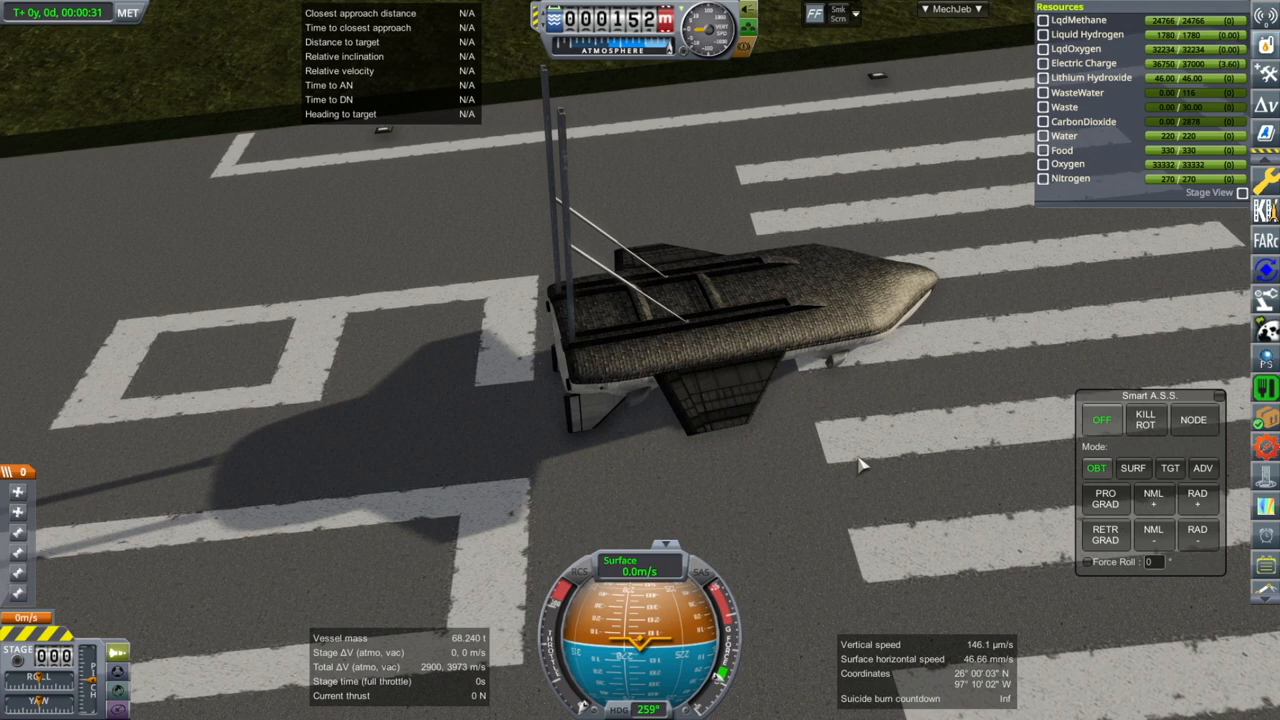
Step: Pause the overturned flight and revert back to the Spaceplane Hangar editor
{"action": "key", "text": "Escape"}
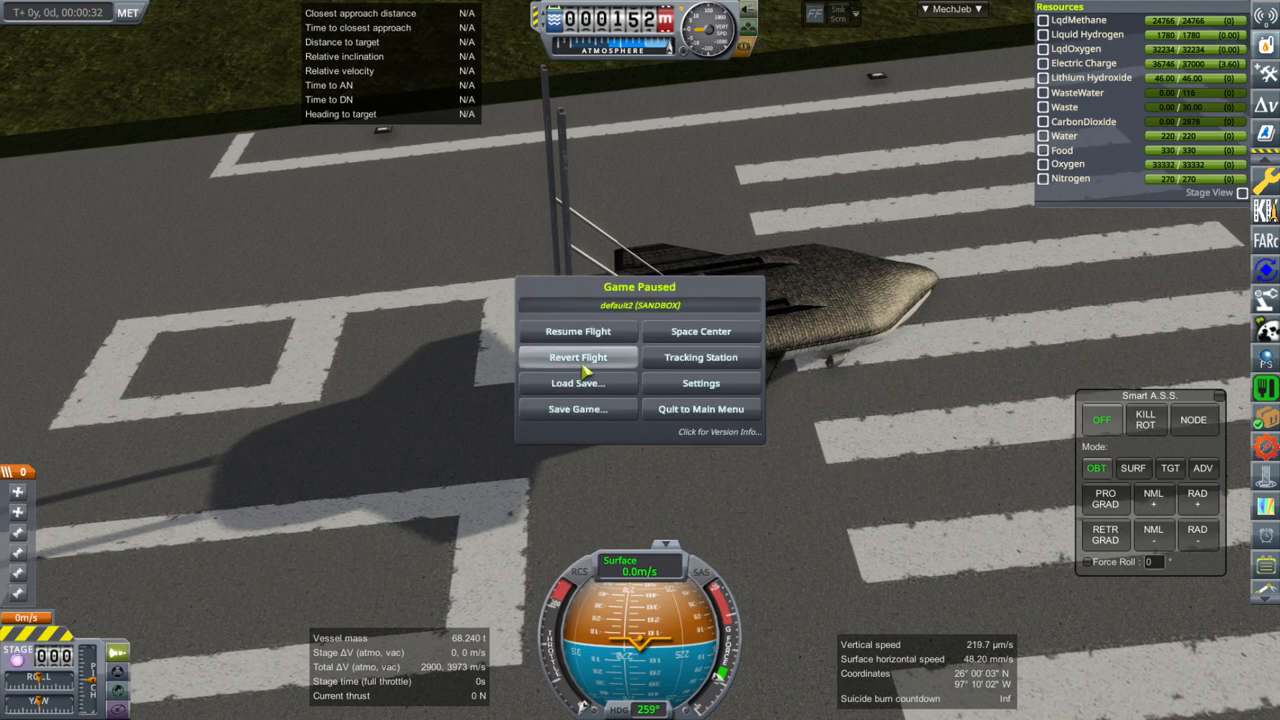
{"action": "left_click", "coordinate": [578, 357]}
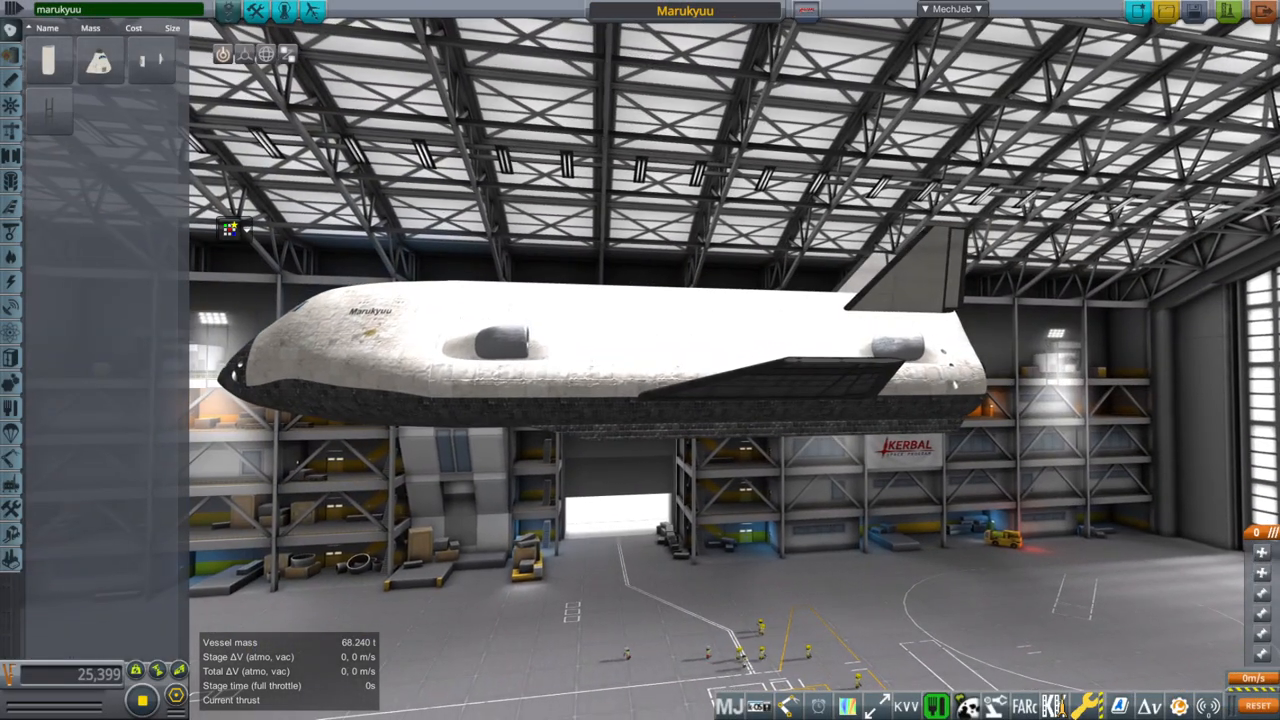
Step: Show MechJeb's Delta-V Stats and detach the Buran cockpit section (8.137 t) from the craft
{"action": "left_click", "coordinate": [948, 9]}
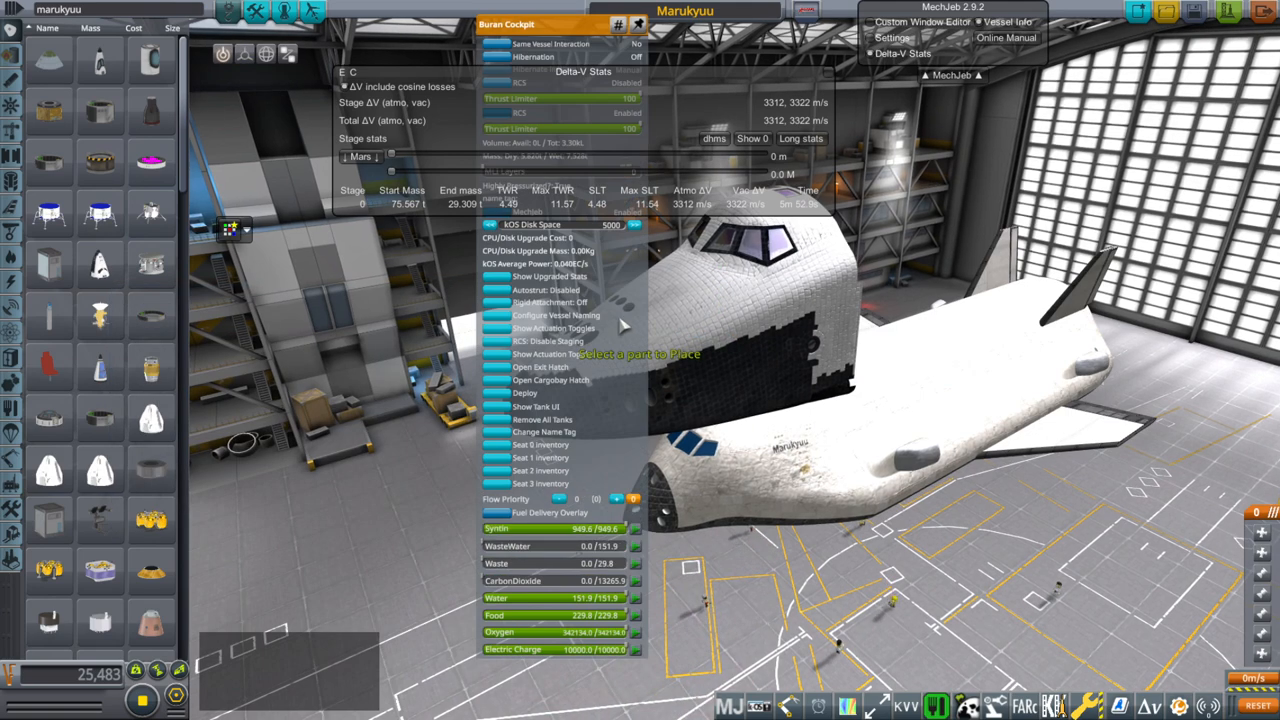
{"action": "left_click_drag", "start_coordinate": [540, 24], "coordinate": [1100, 70]}
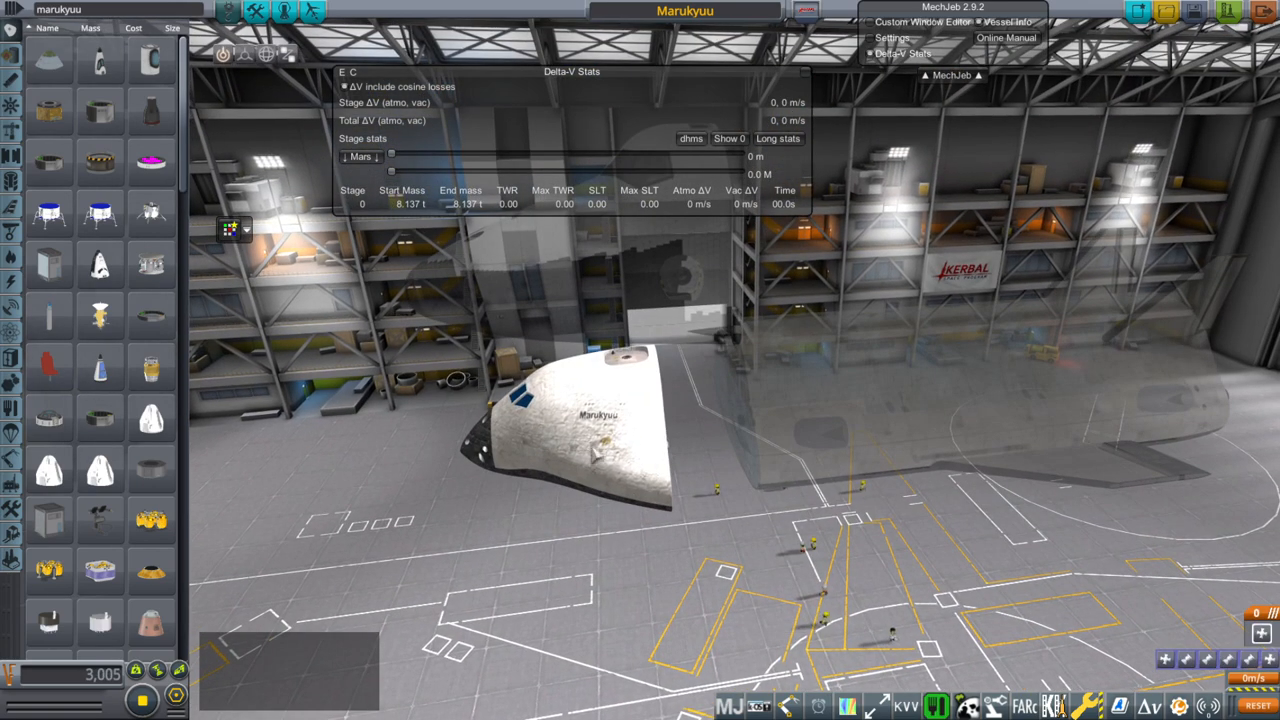
{"action": "mouse_move", "coordinate": [580, 458]}
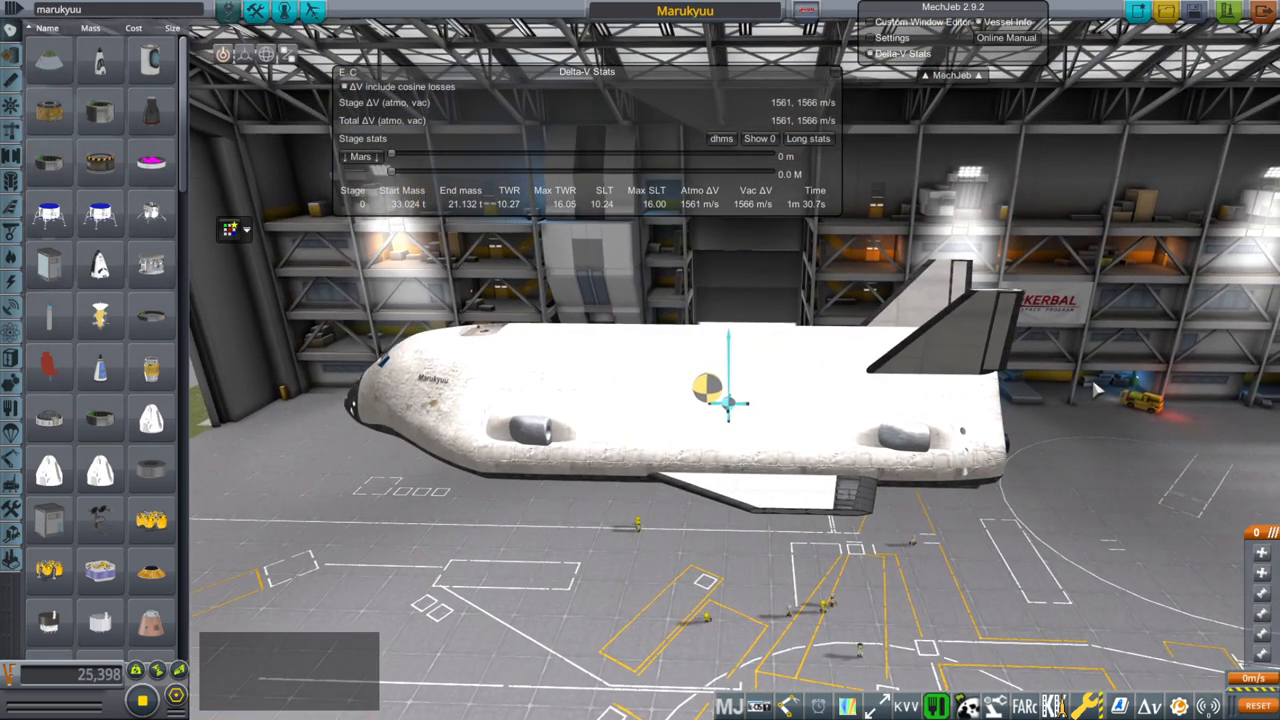
Step: Show the SE-2008AV engine's configuration: 69.9 kN vacuum thrust, 209.5–367.3 s Isp
{"action": "left_click", "coordinate": [245, 54]}
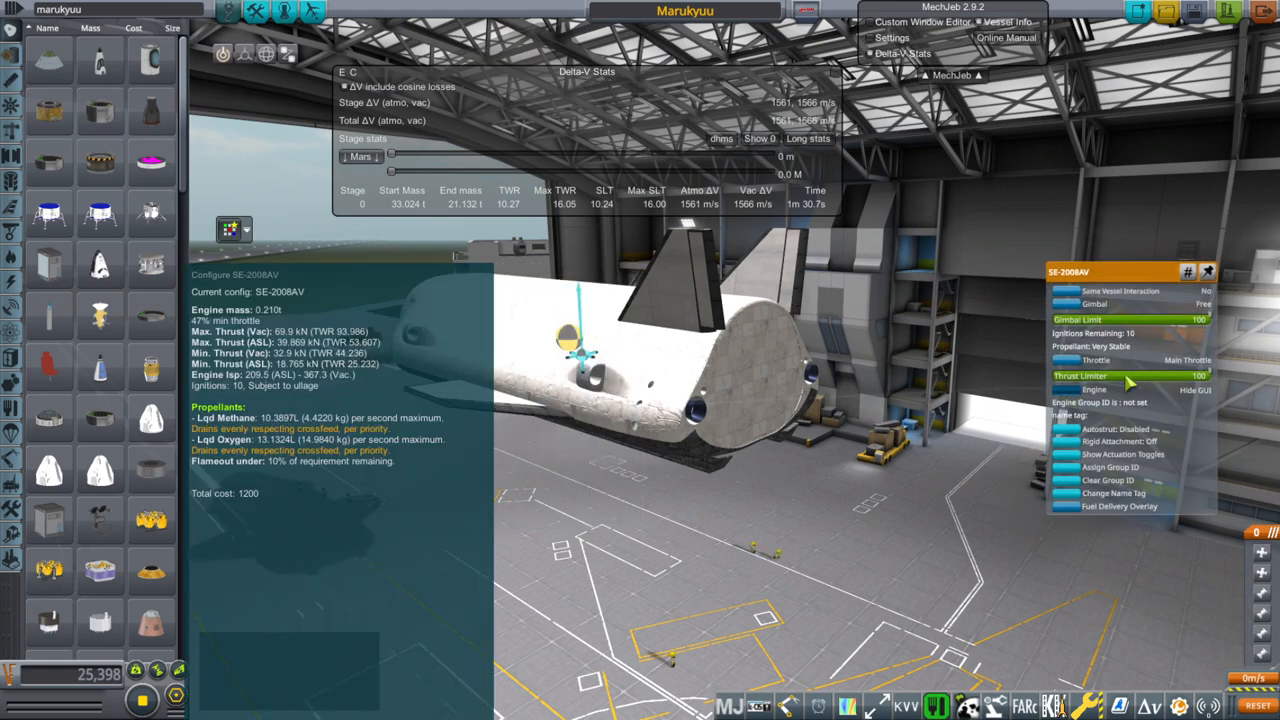
{"action": "mouse_move", "coordinate": [915, 485]}
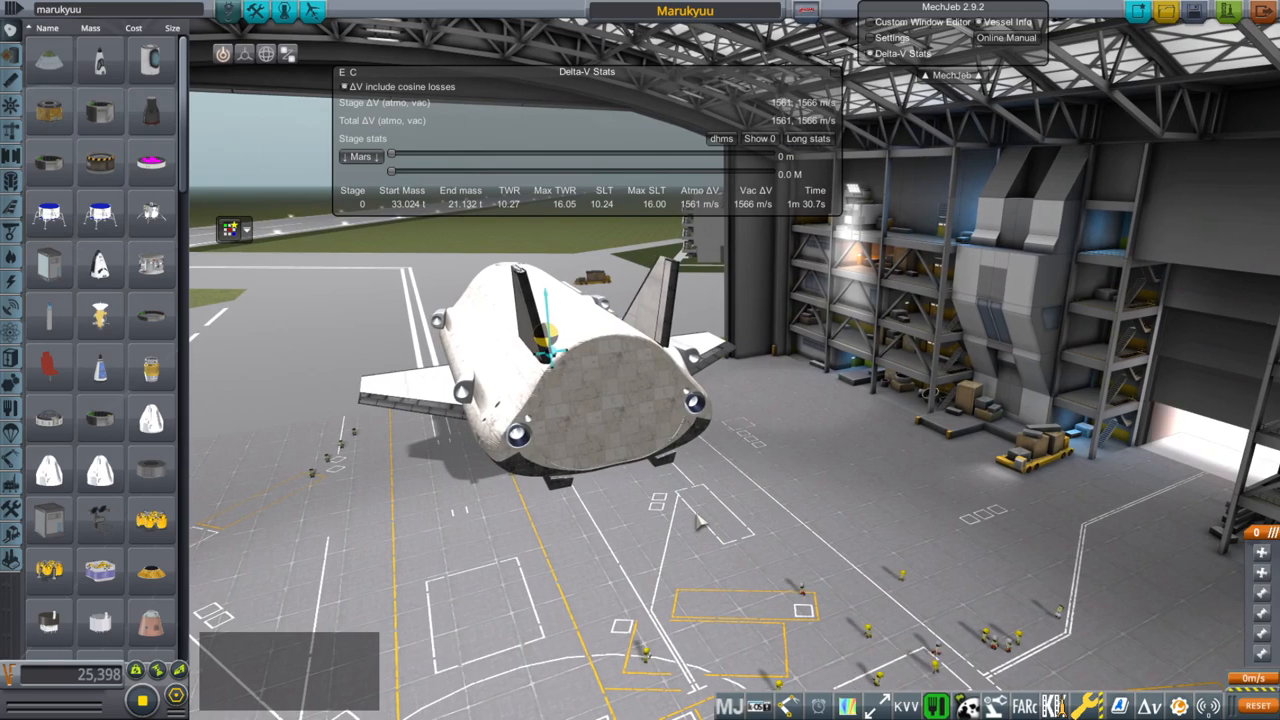
Step: Orbit back to a side view of the Marukyuu, still reading 33.024 t and 1,561/1,566 m/s
{"action": "left_click_drag", "start_coordinate": [700, 400], "coordinate": [930, 545]}
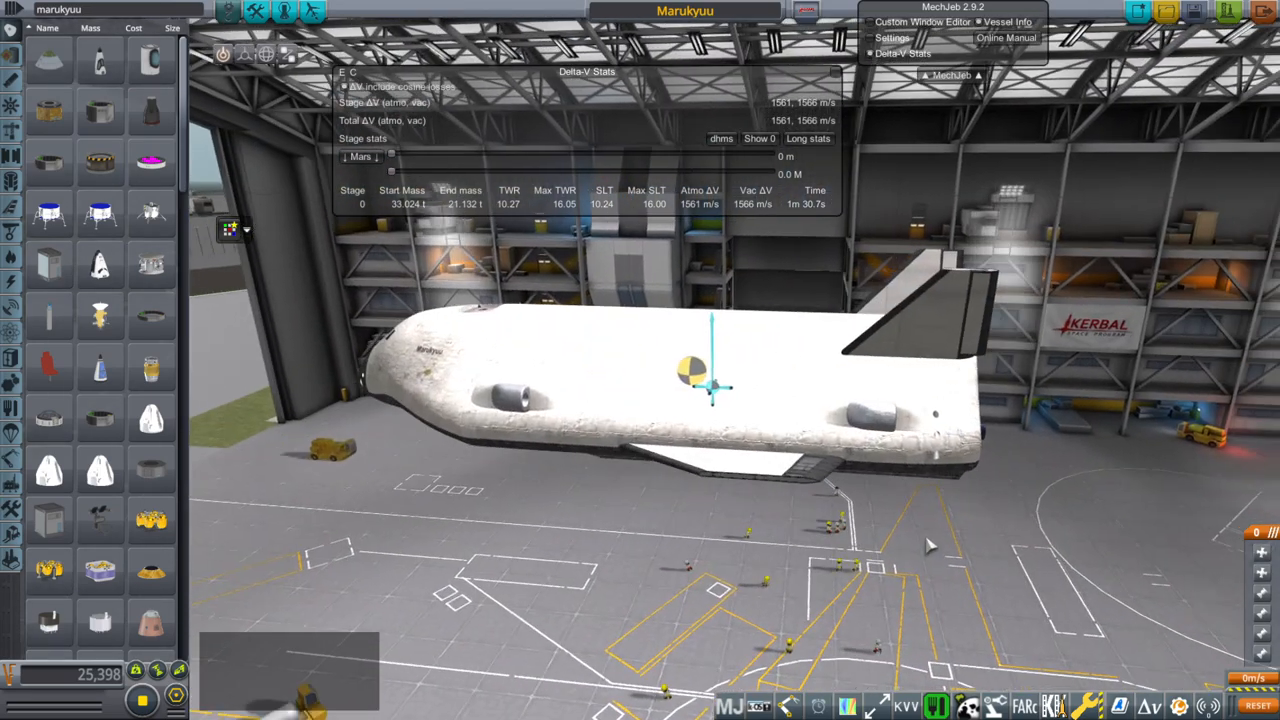